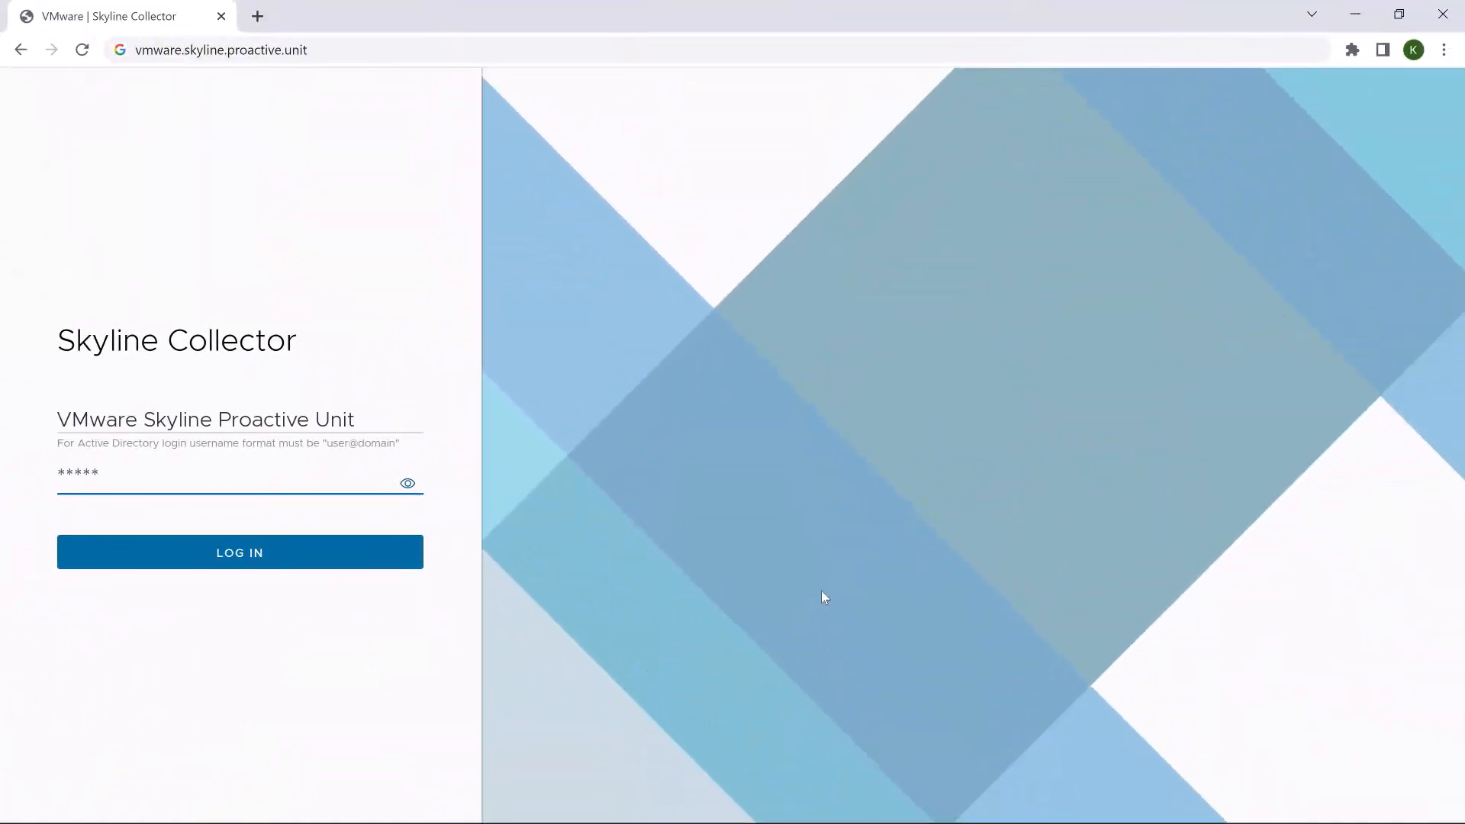
Step: Sign in to Skyline Collector to view the two configured vCenter Server products
click(240, 553)
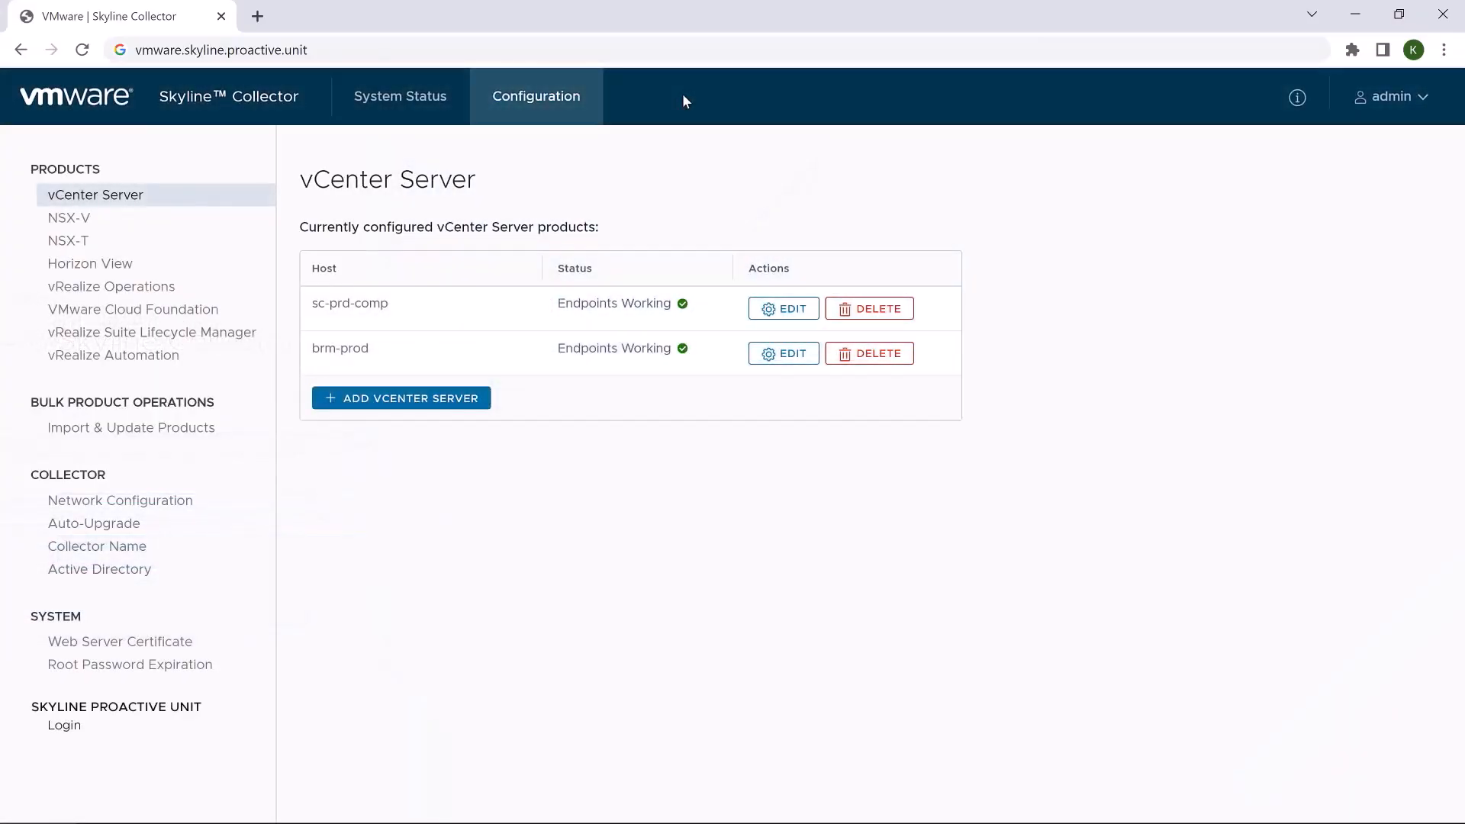
mouse_move(740, 452)
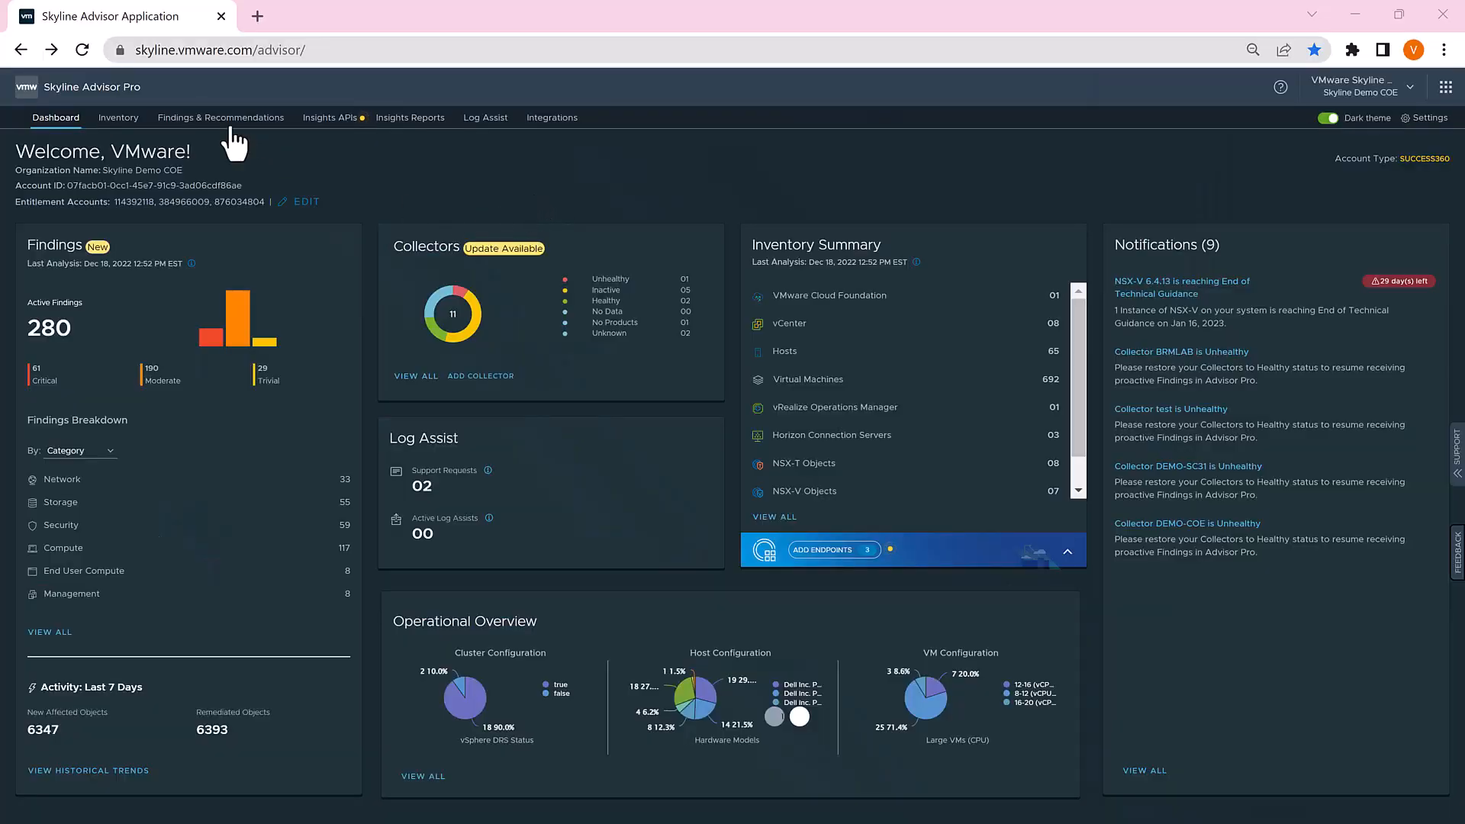
Step: View the 280 active findings under Findings & Recommendations, then move to Historical Trends
click(220, 118)
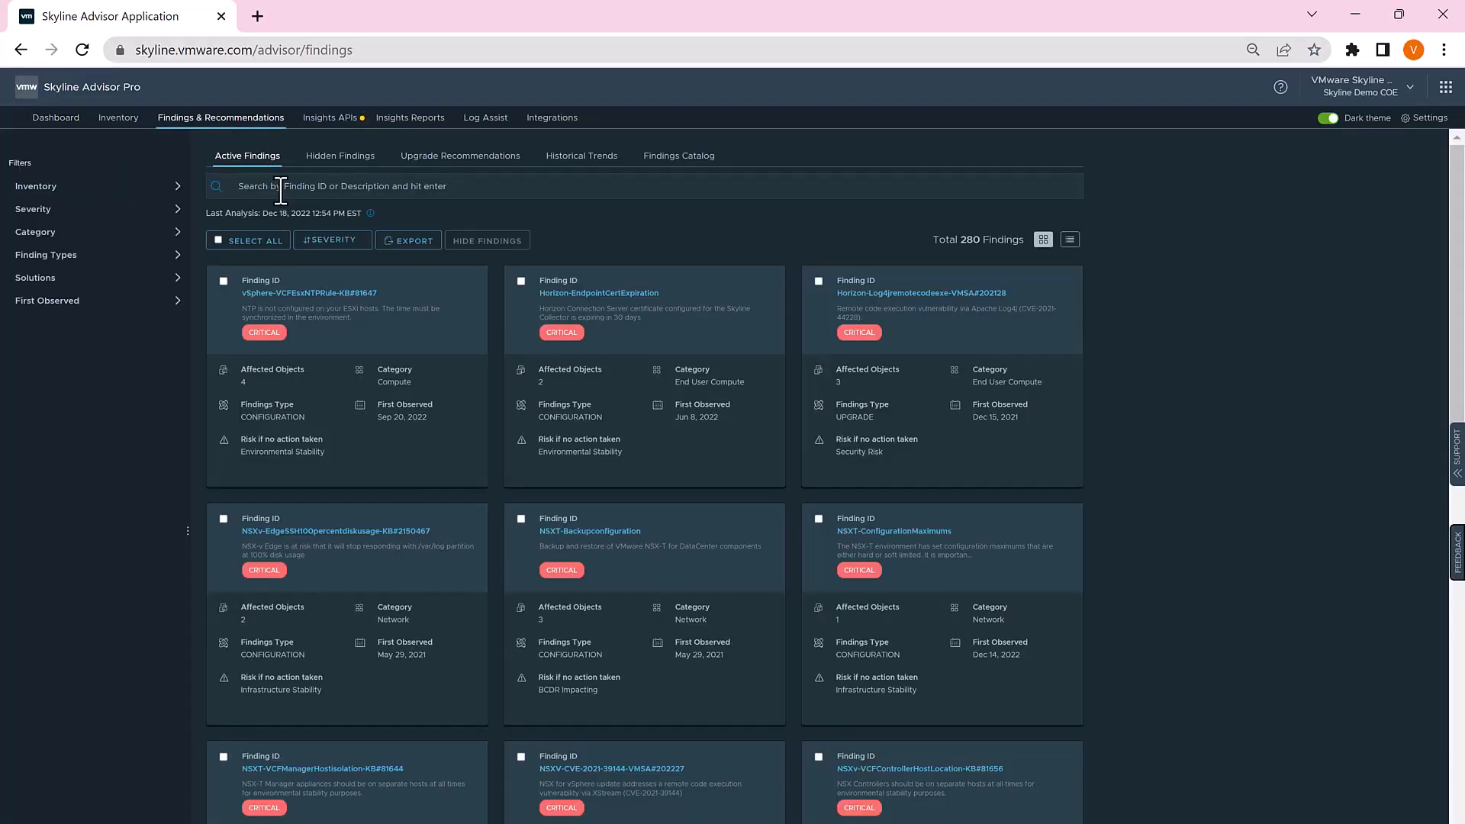
text(Enter)
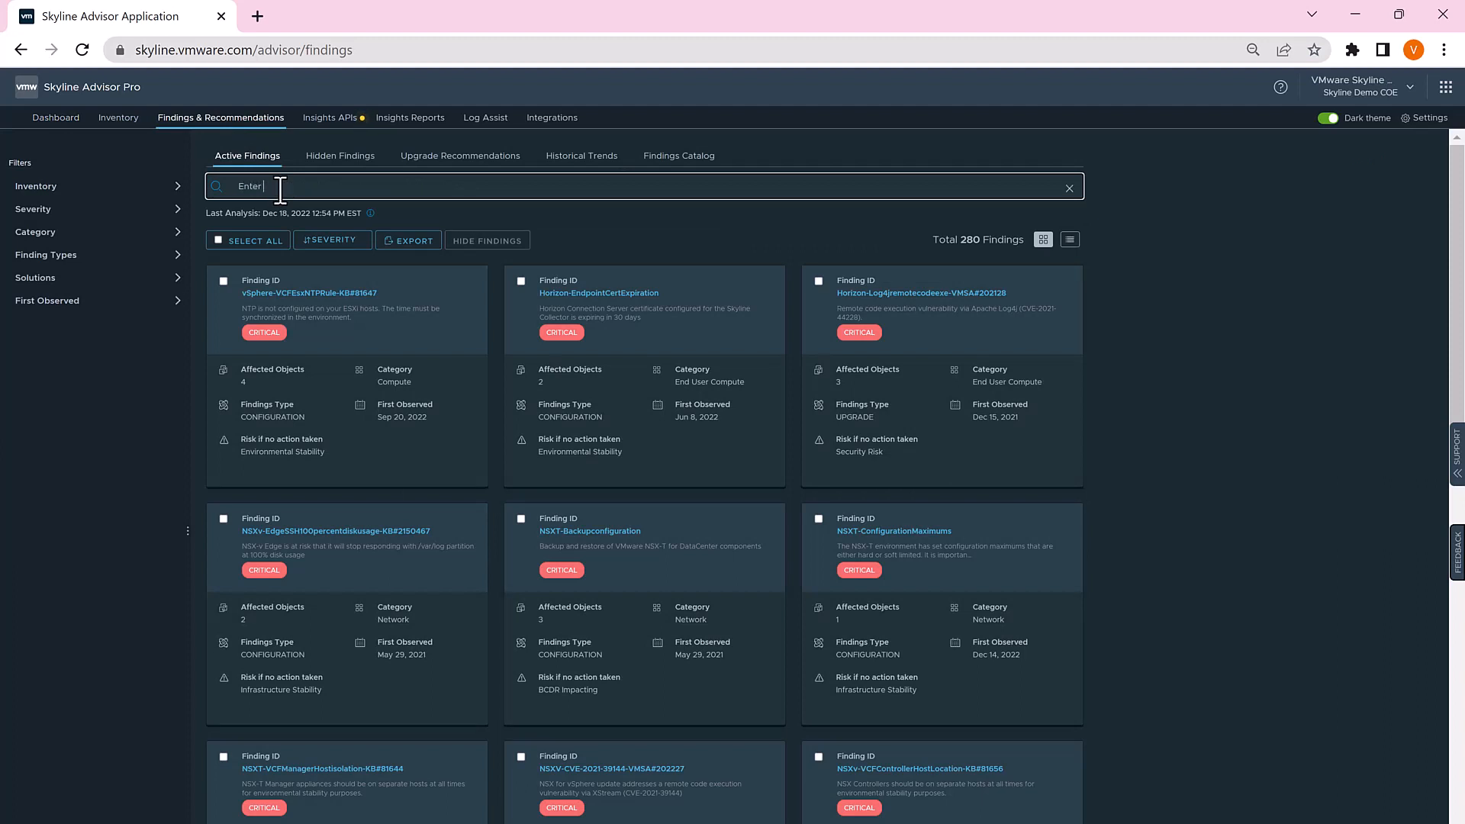
text(Keyword Here)
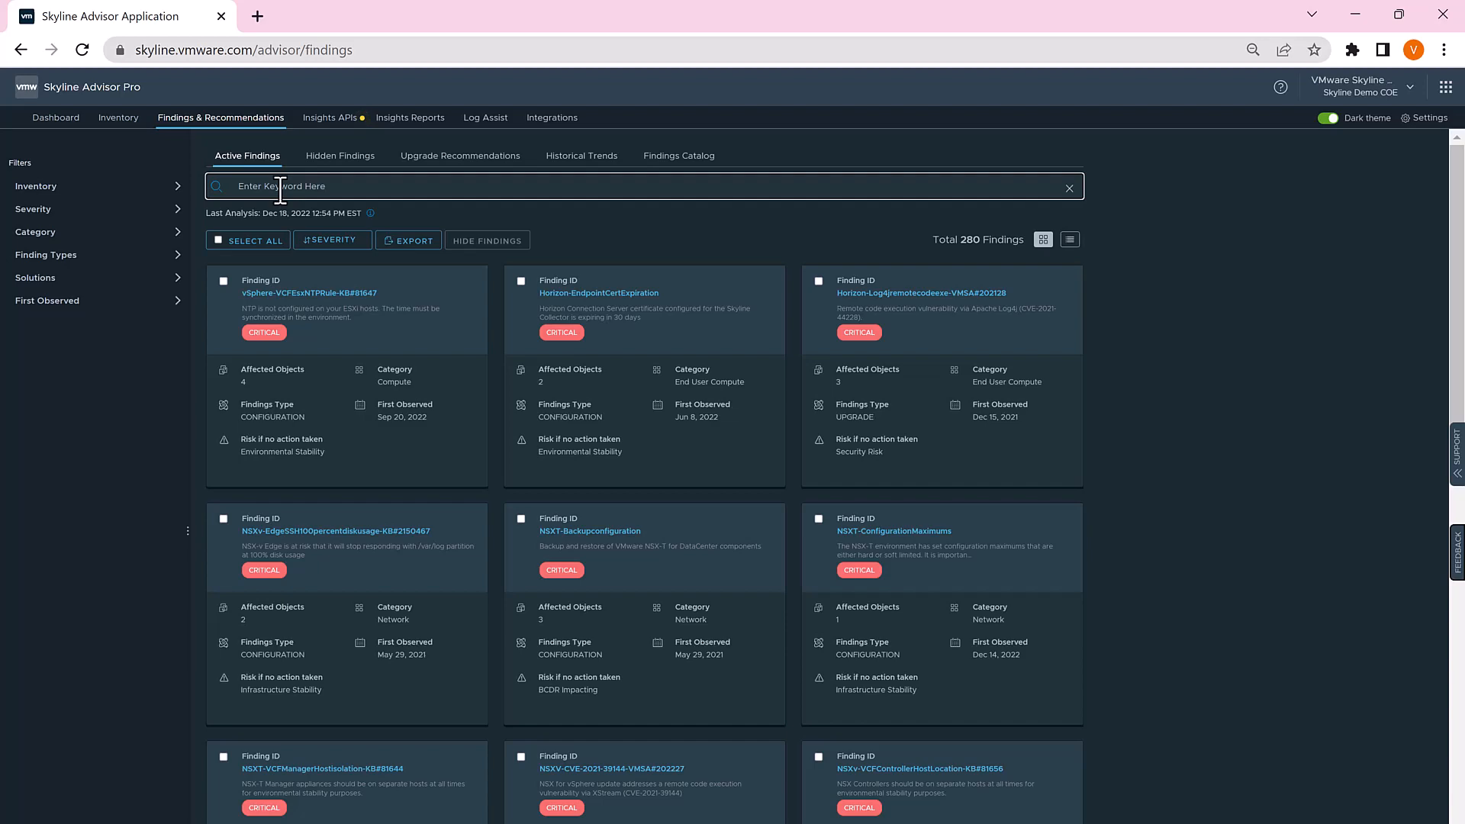
click(579, 156)
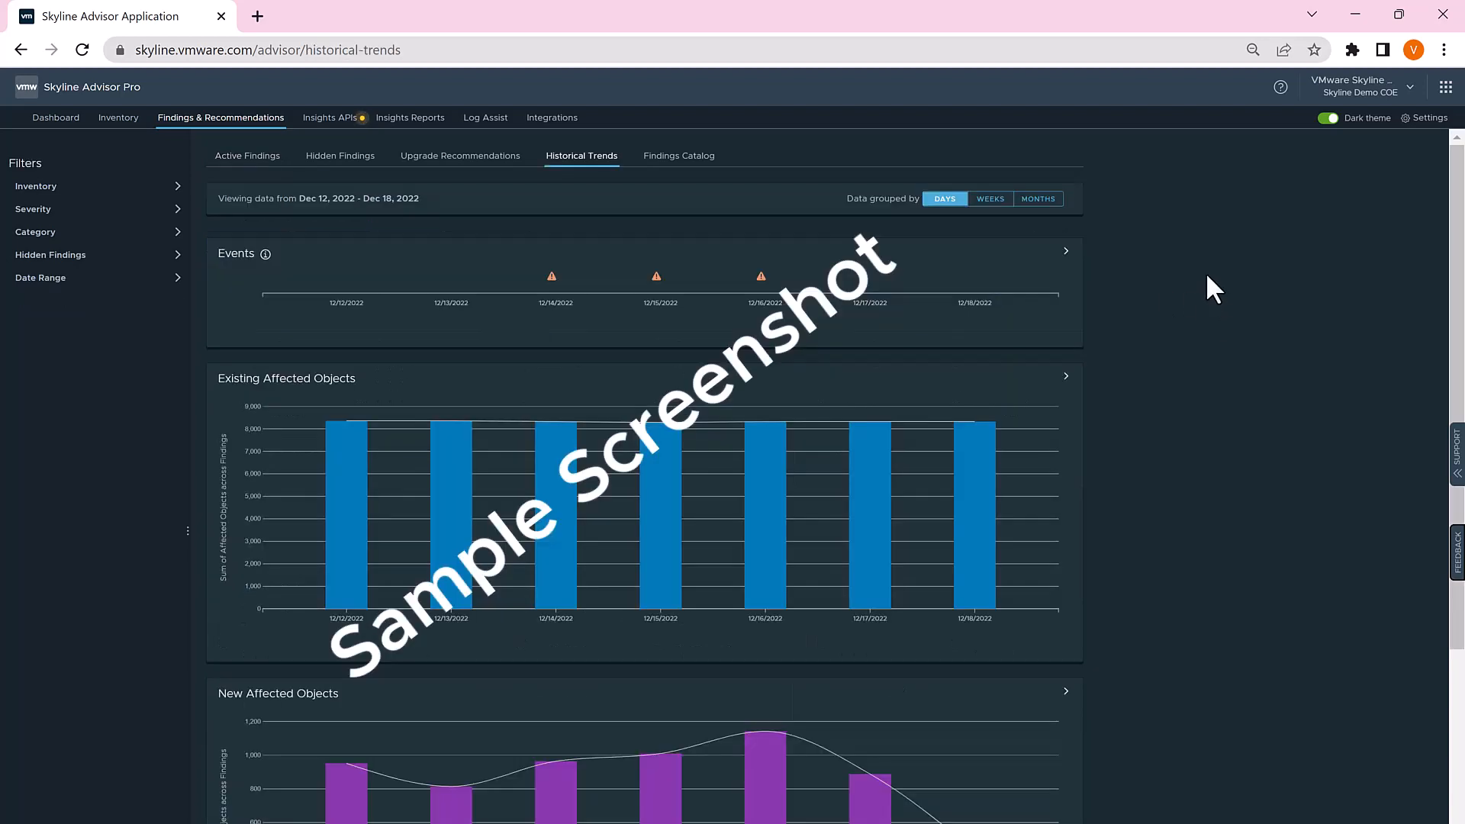
Step: Scroll the Historical Trends page to the New Affected and Remediated Objects charts for Dec 12–18
scroll(down, 3)
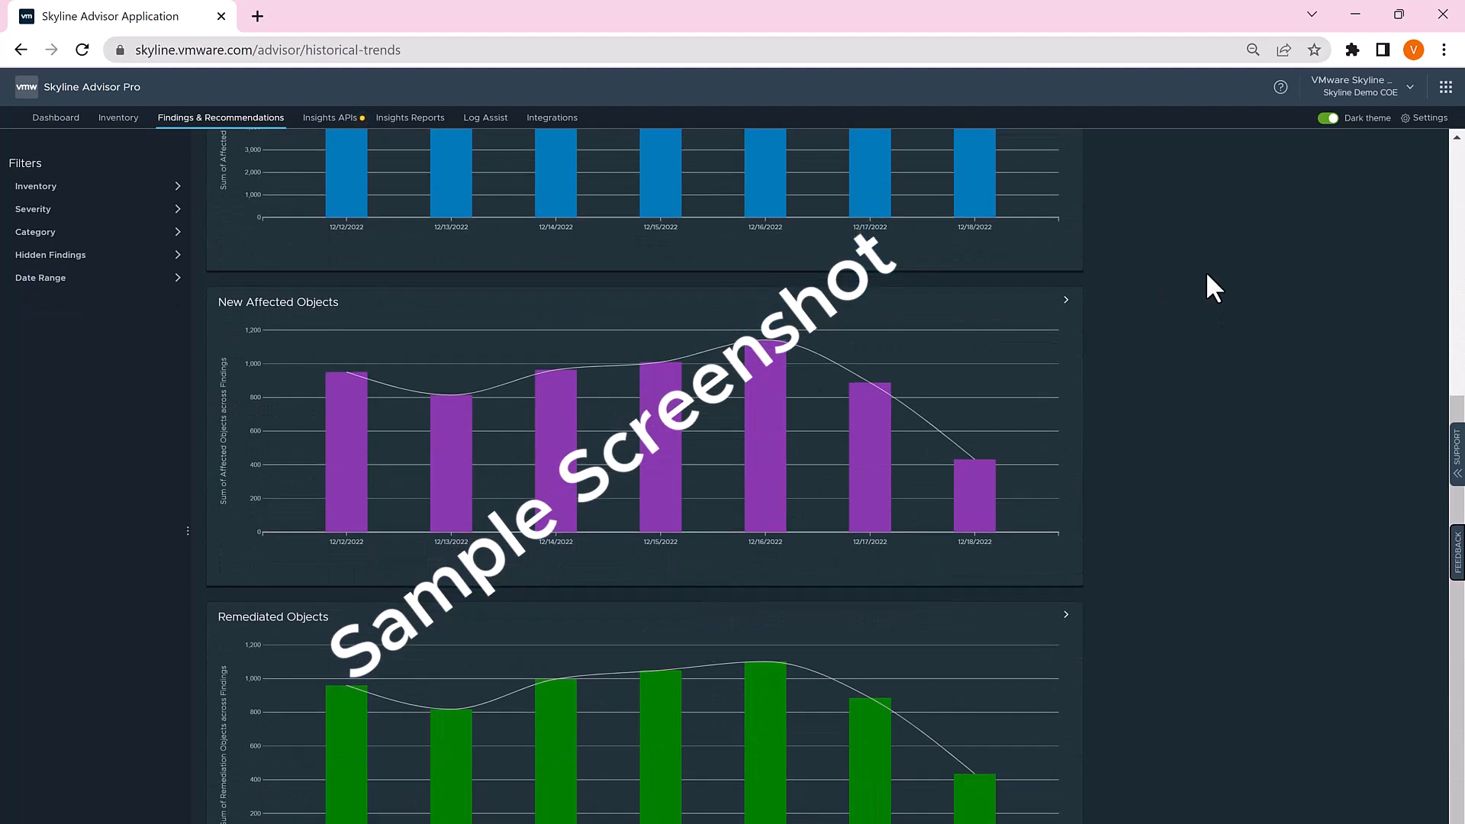
mouse_move(1224, 598)
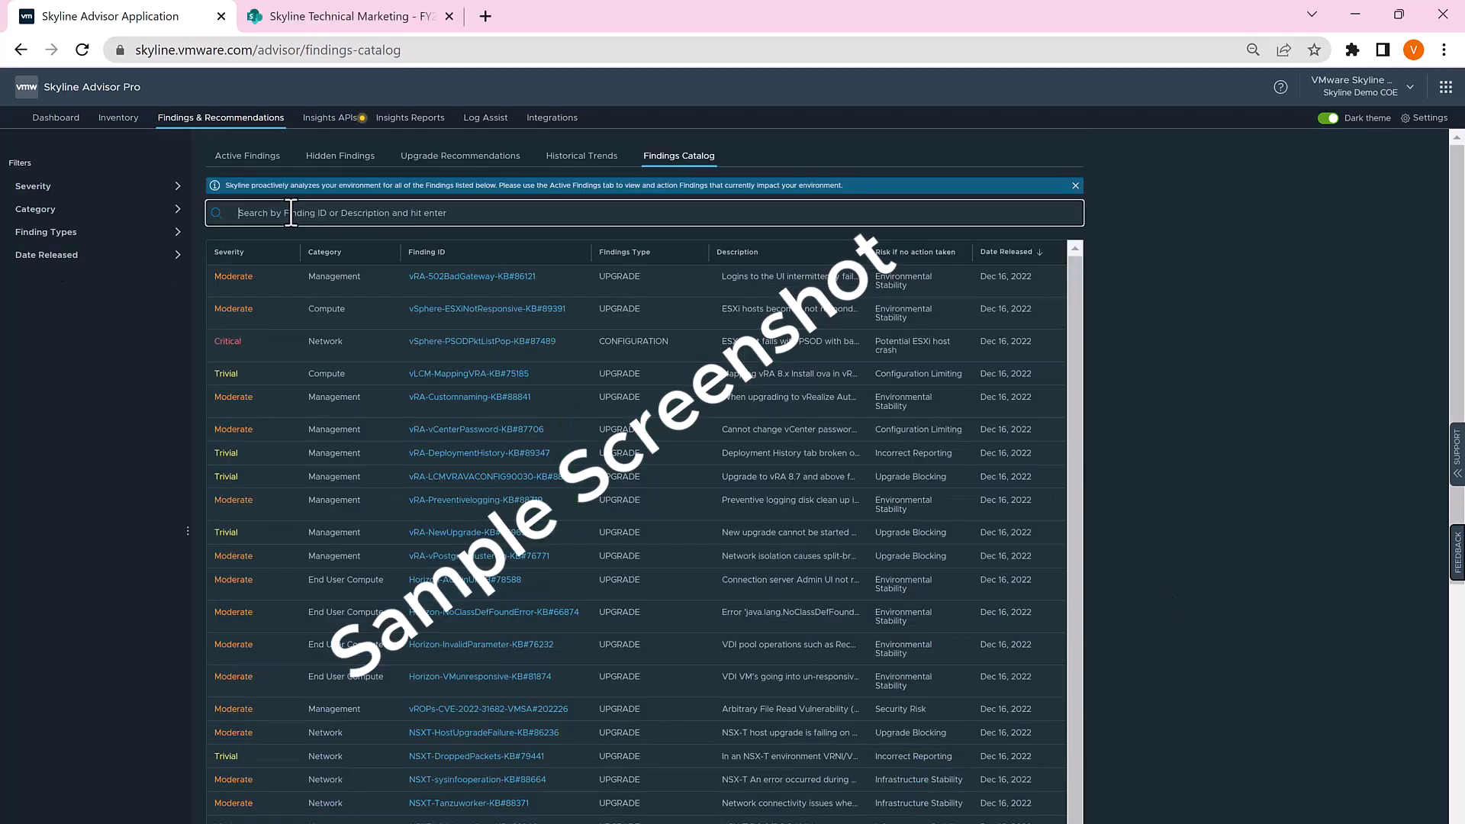
Step: Search the Findings Catalog for xhci-usb and view the vSphere-XHCI-USB-controller-VMSA#202204 Finding Summary
text(xhci-usb)
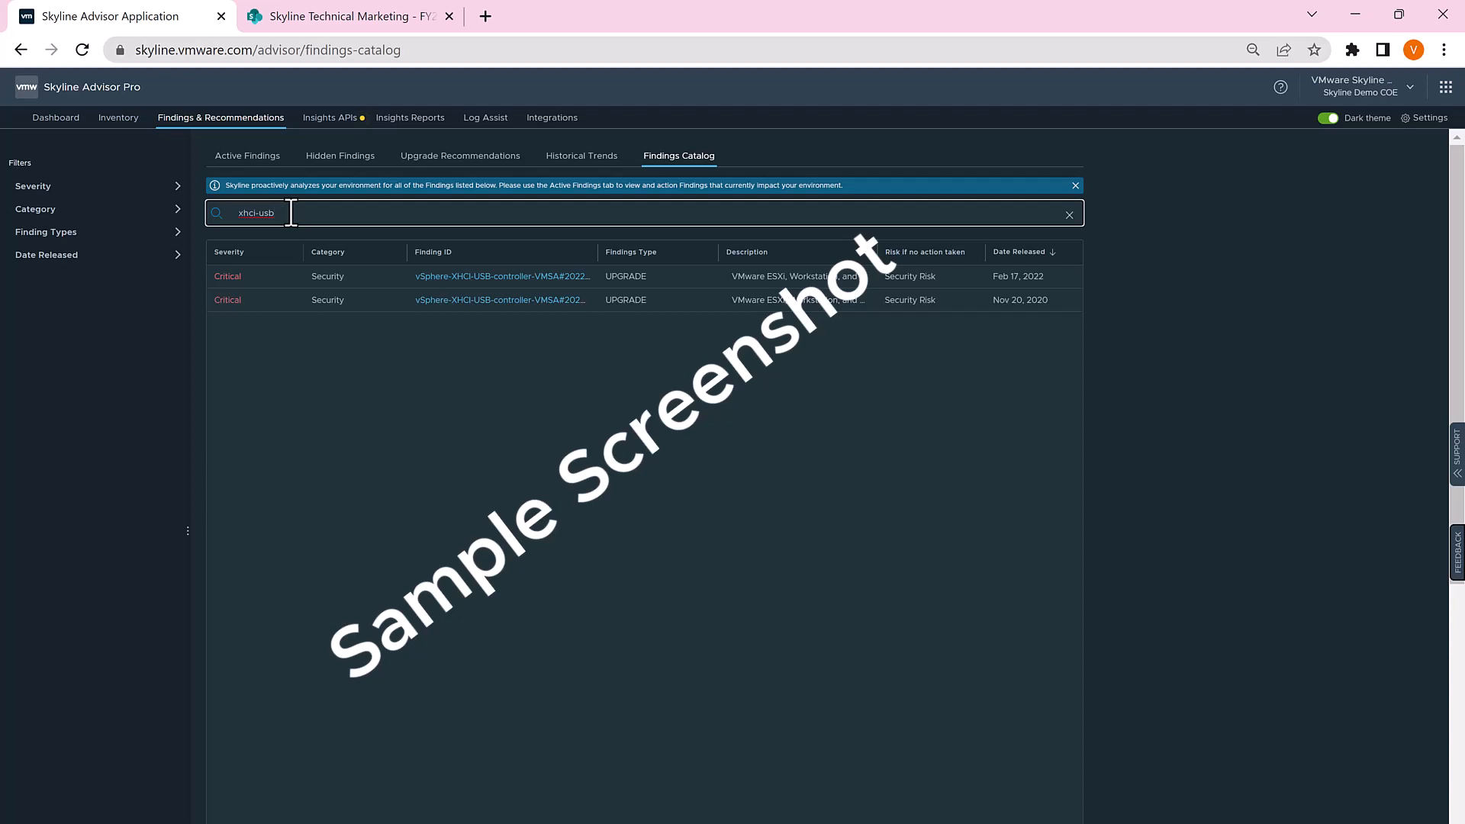
mouse_move(457, 290)
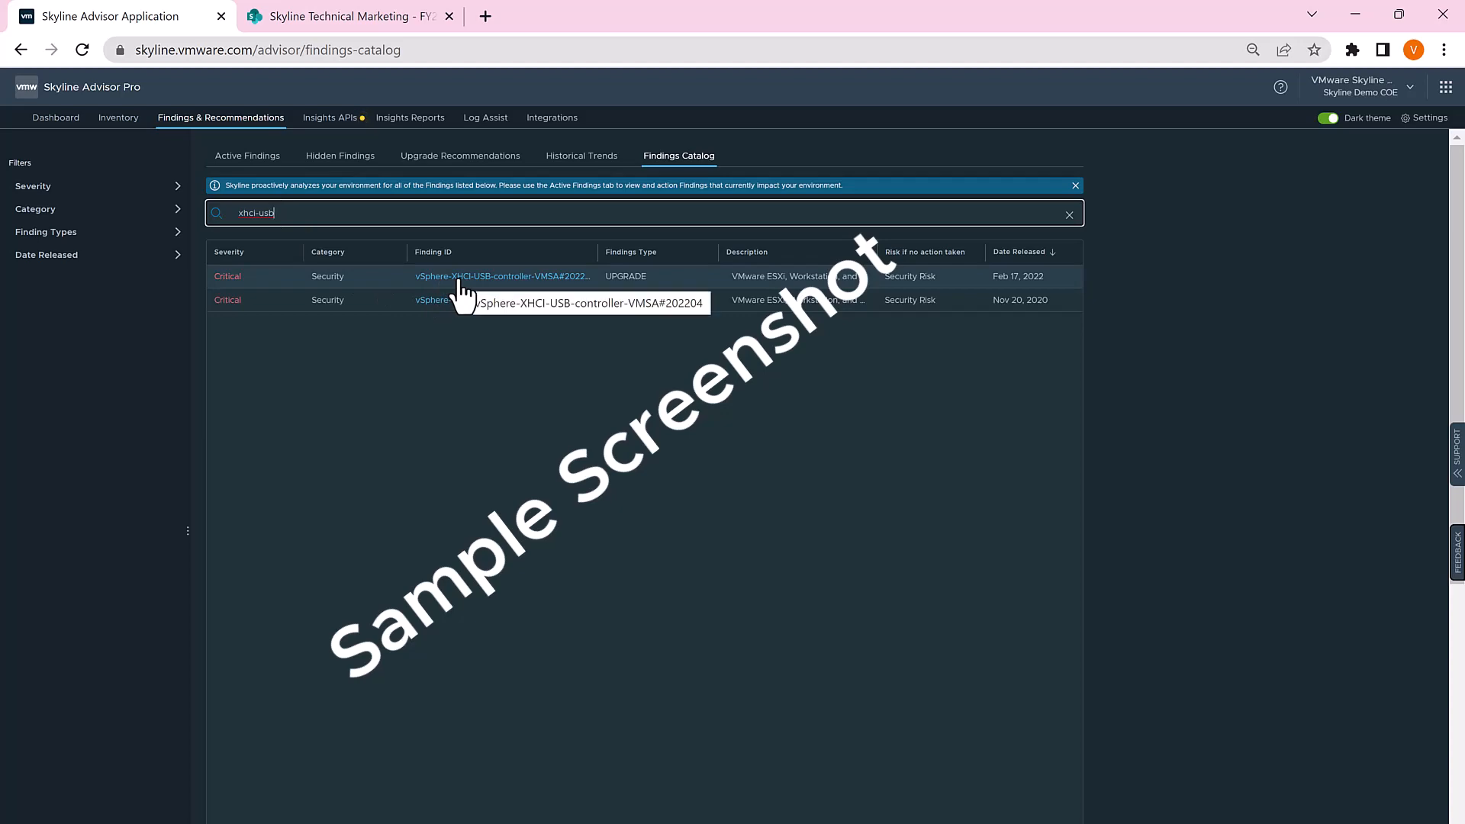
click(501, 276)
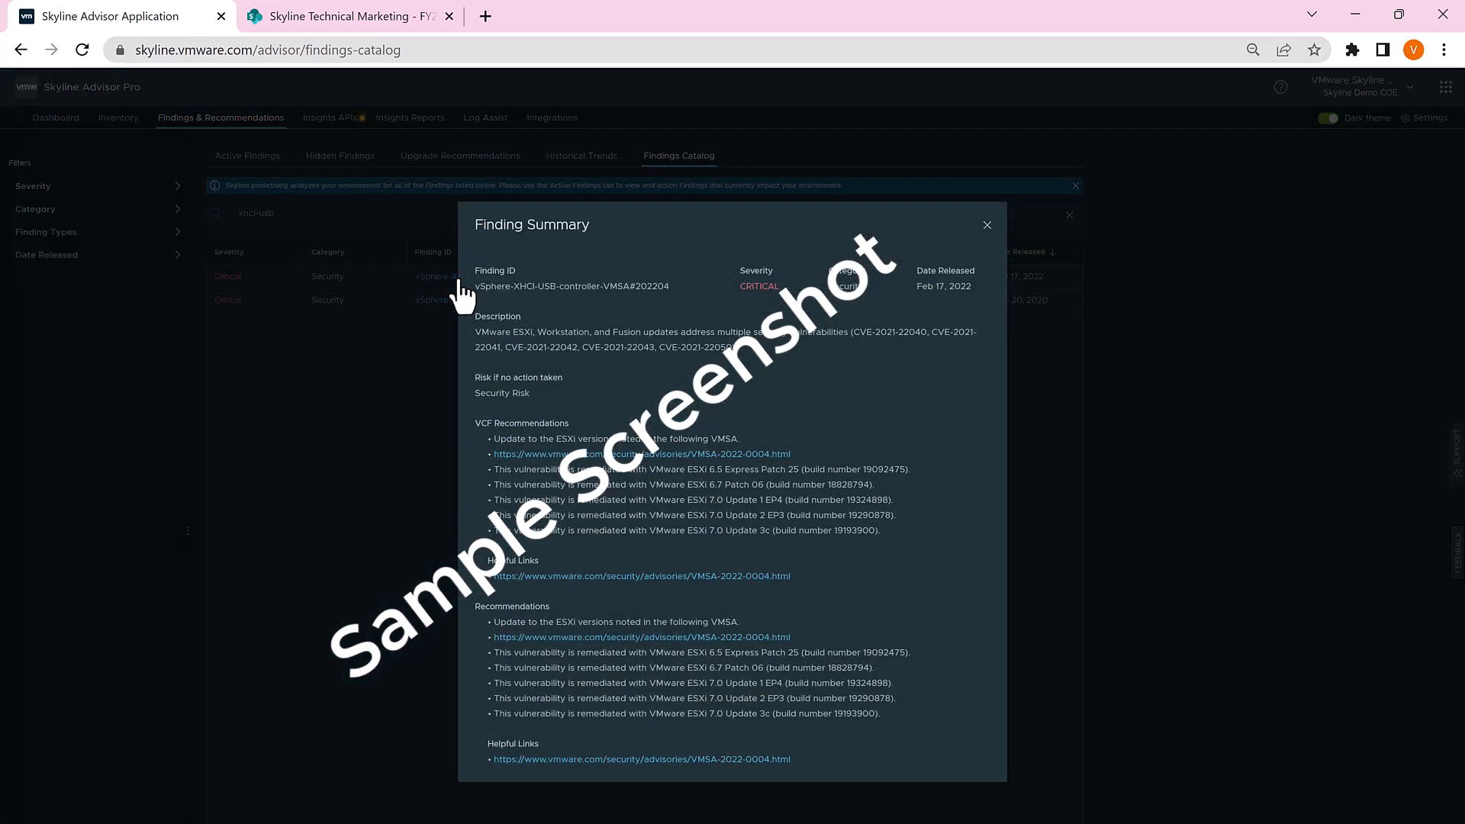